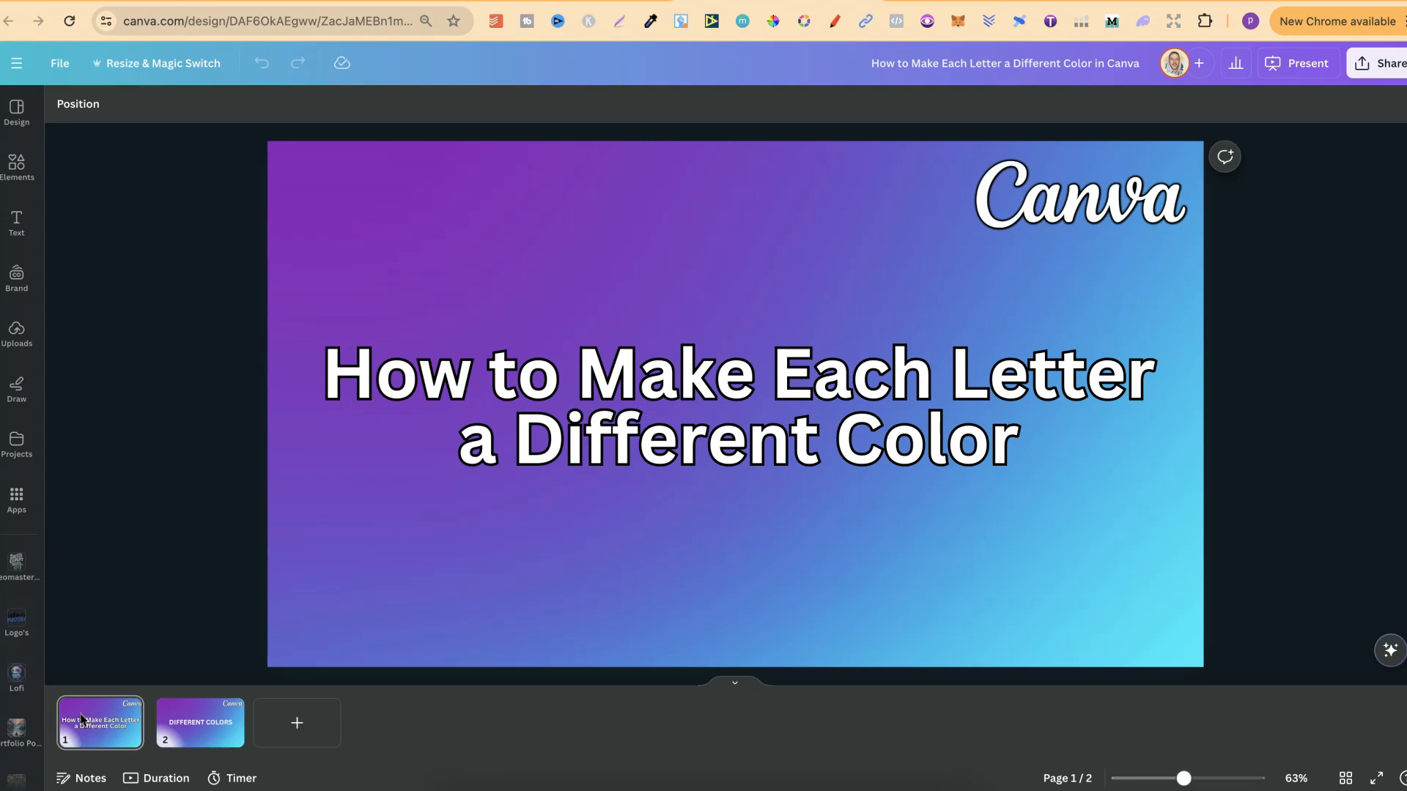
Switch to slide 2, which holds the DIFFERENT COLORS heading
{"action": "left_click", "coordinate": [200, 723]}
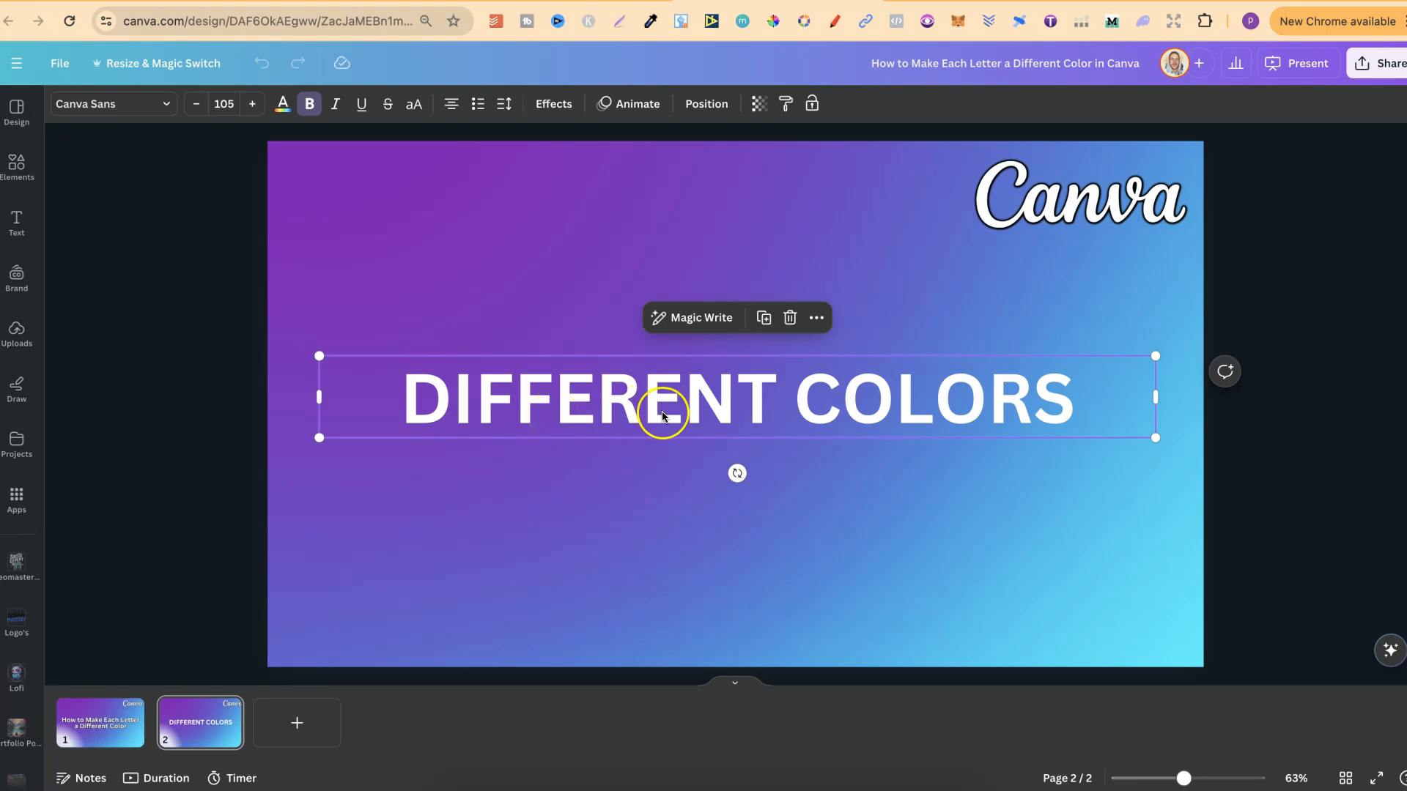
Deselect the heading, then enter text editing on DIFFERENT COLORS to single out D
{"action": "left_click", "coordinate": [577, 482]}
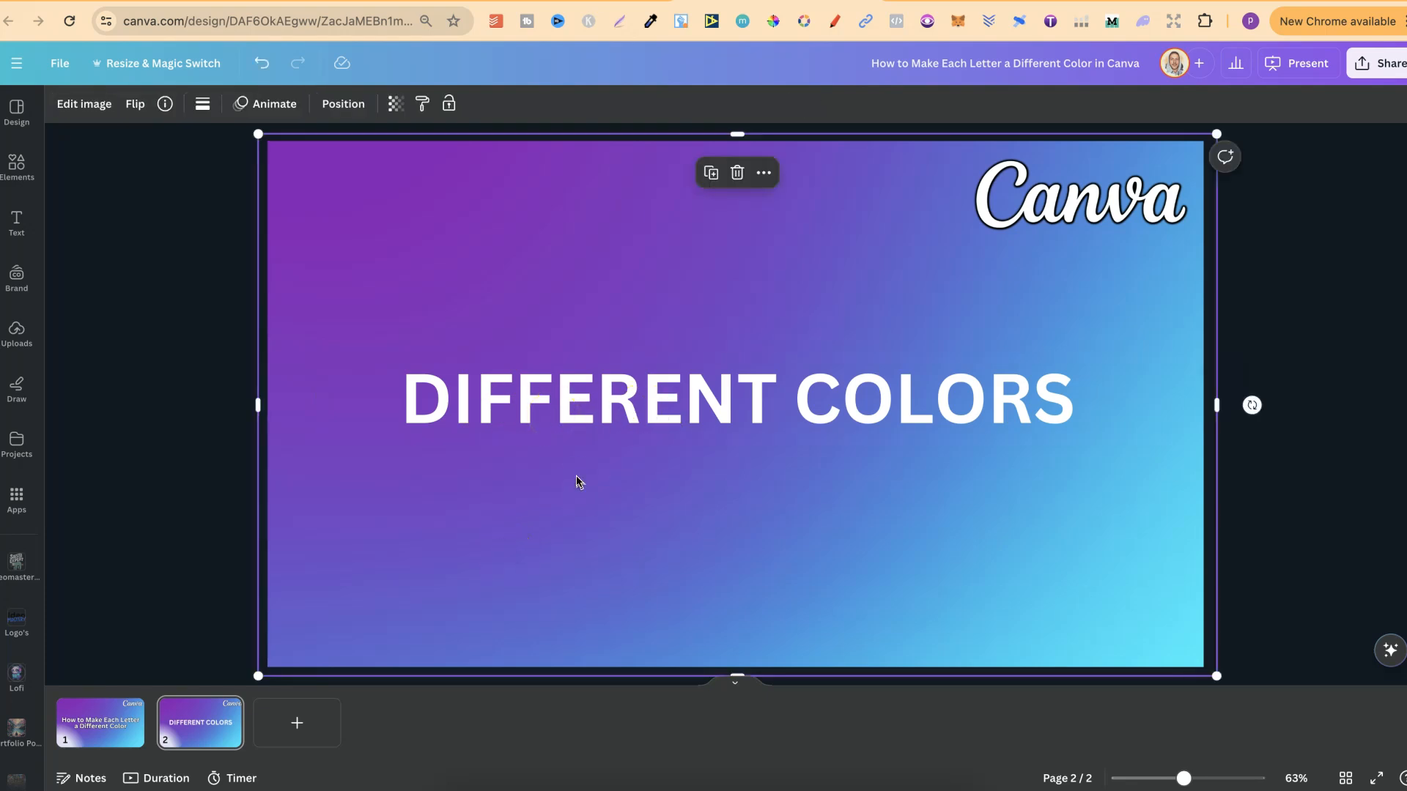
{"action": "double_click", "coordinate": [570, 400]}
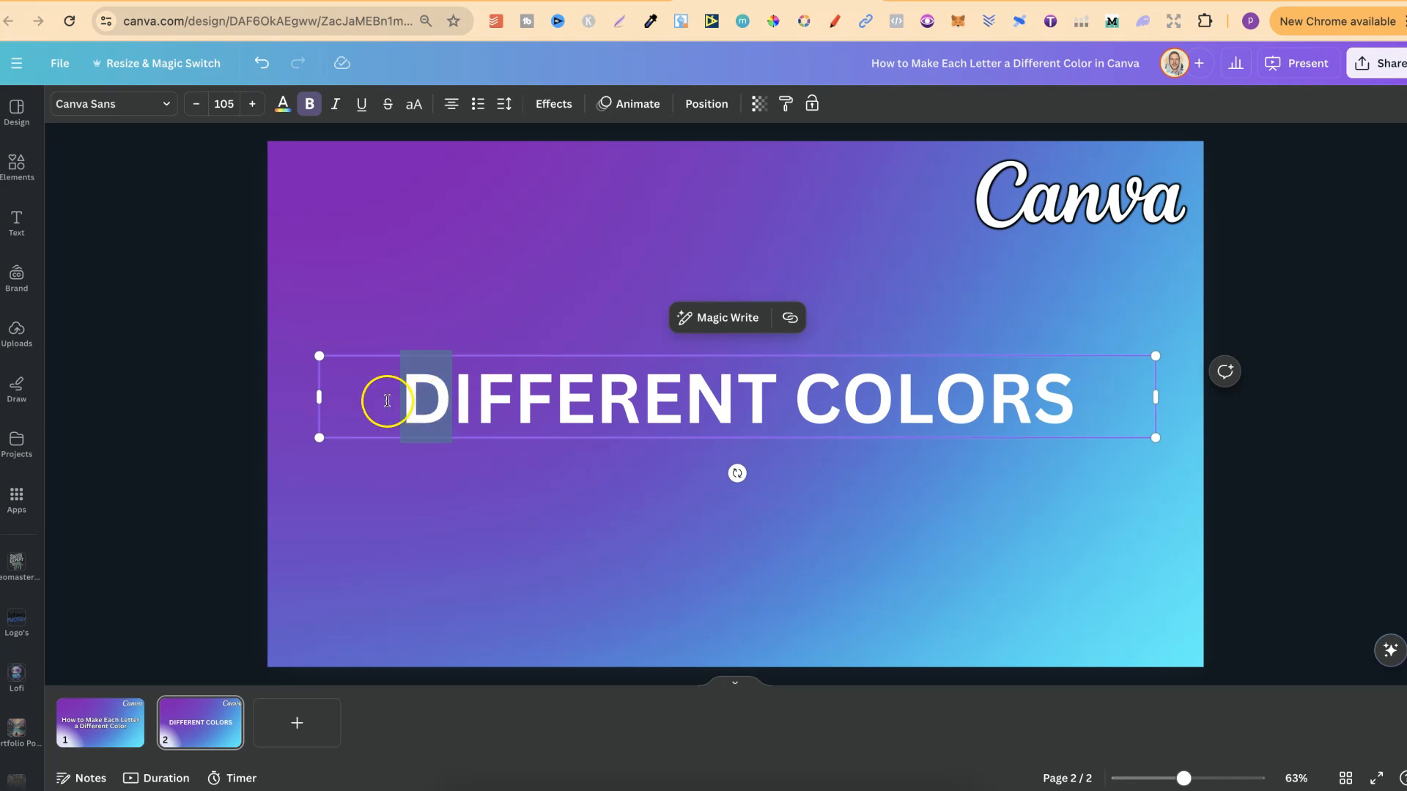
{"action": "mouse_move", "coordinate": [431, 397]}
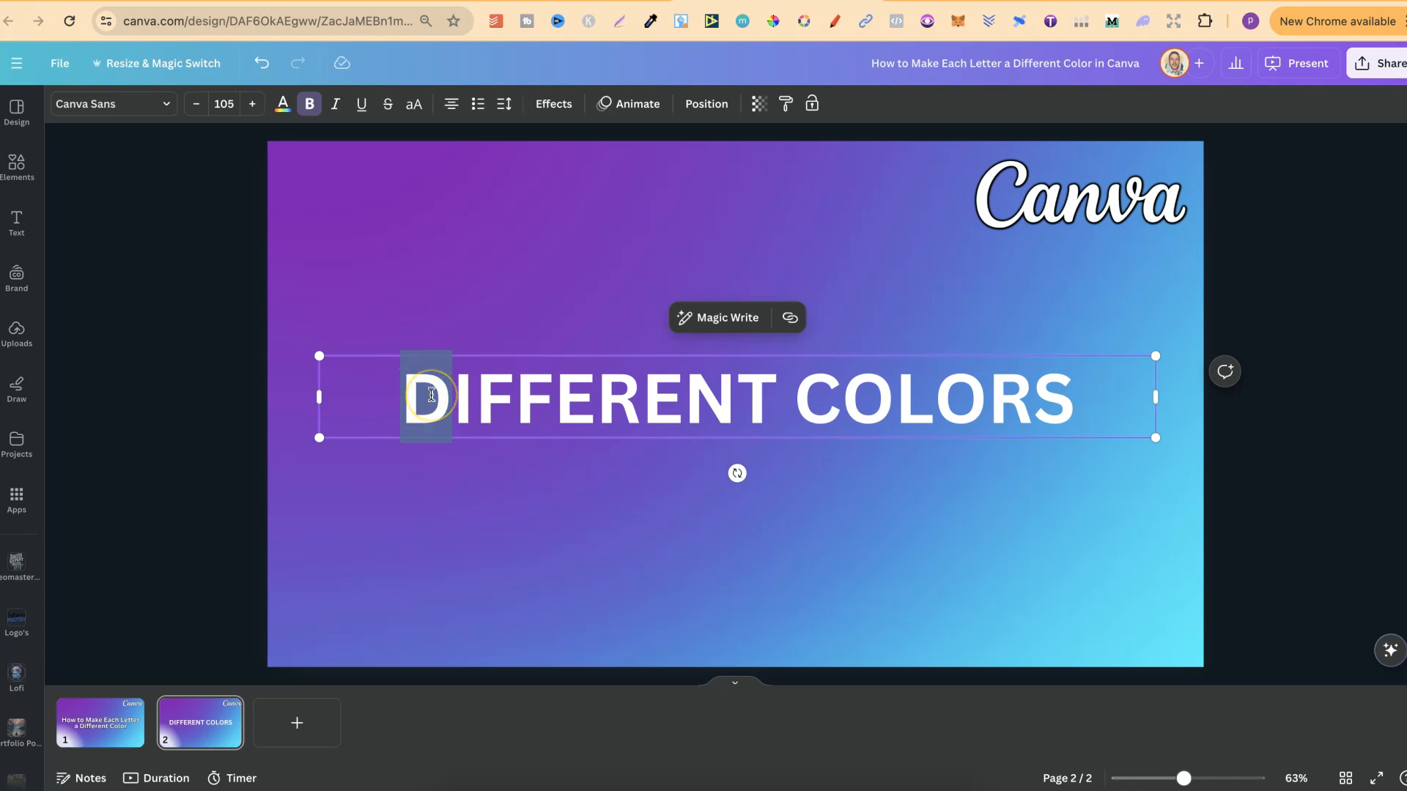
{"action": "mouse_move", "coordinate": [281, 104]}
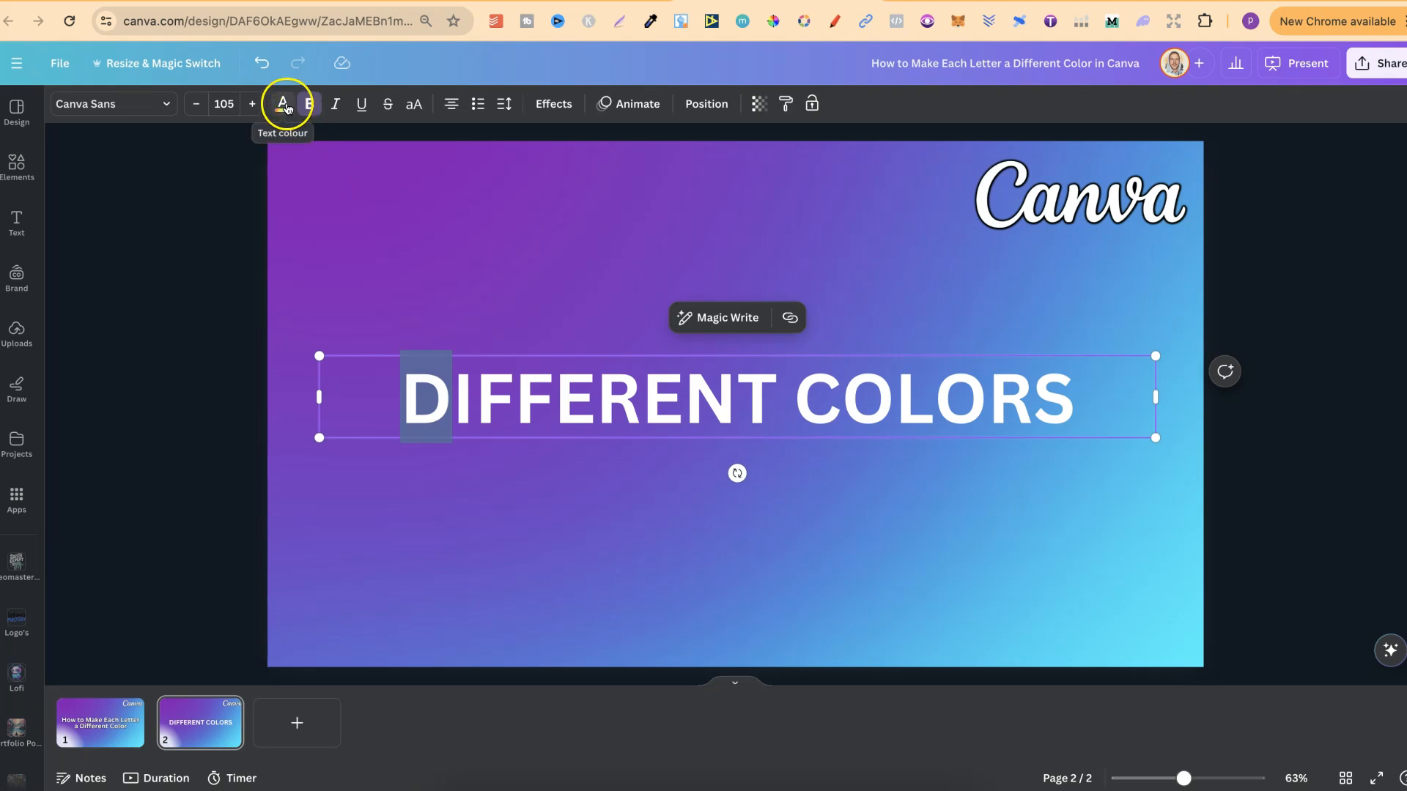
Bring up the text colour options, dismiss the custom colour picker, and reselect D
{"action": "left_click", "coordinate": [282, 104]}
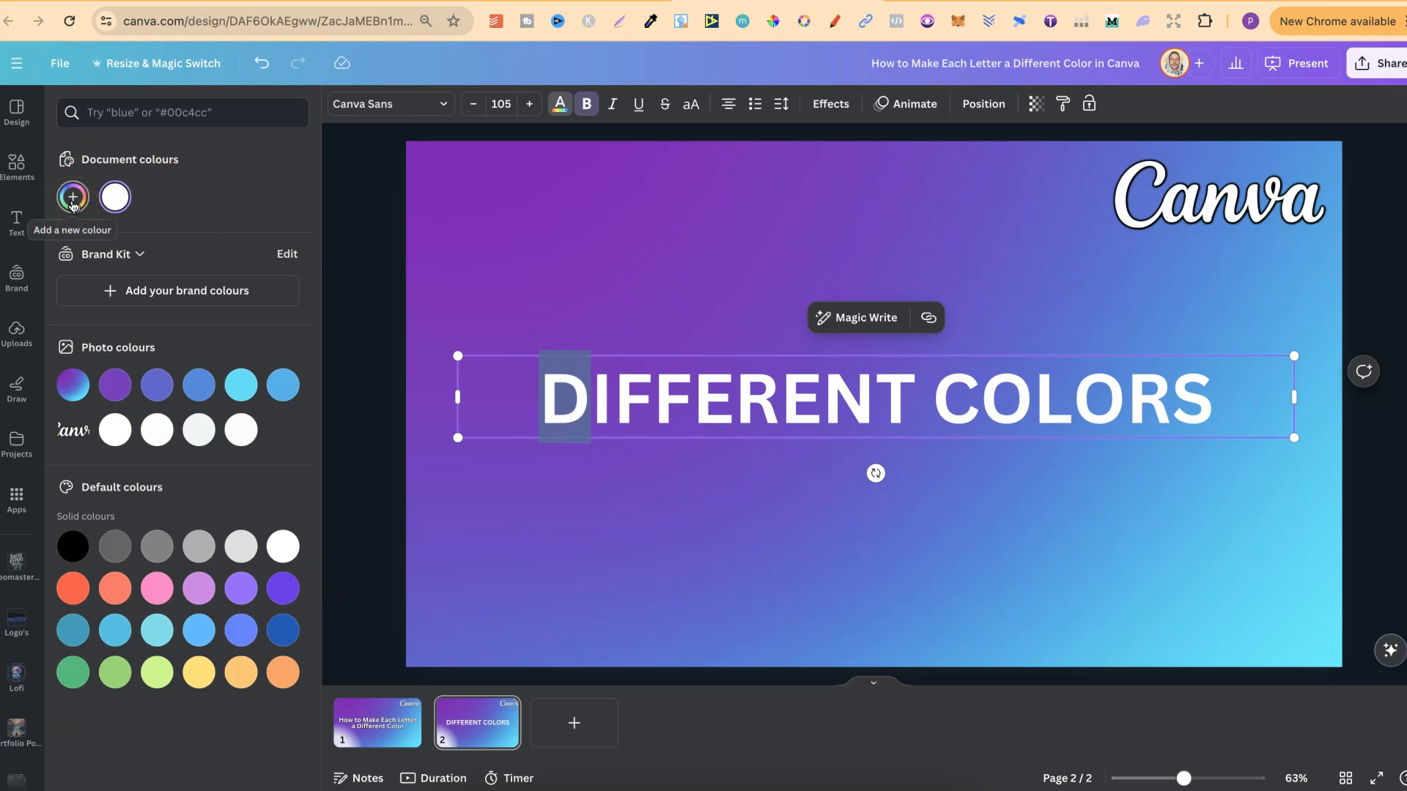
{"action": "left_click", "coordinate": [73, 197]}
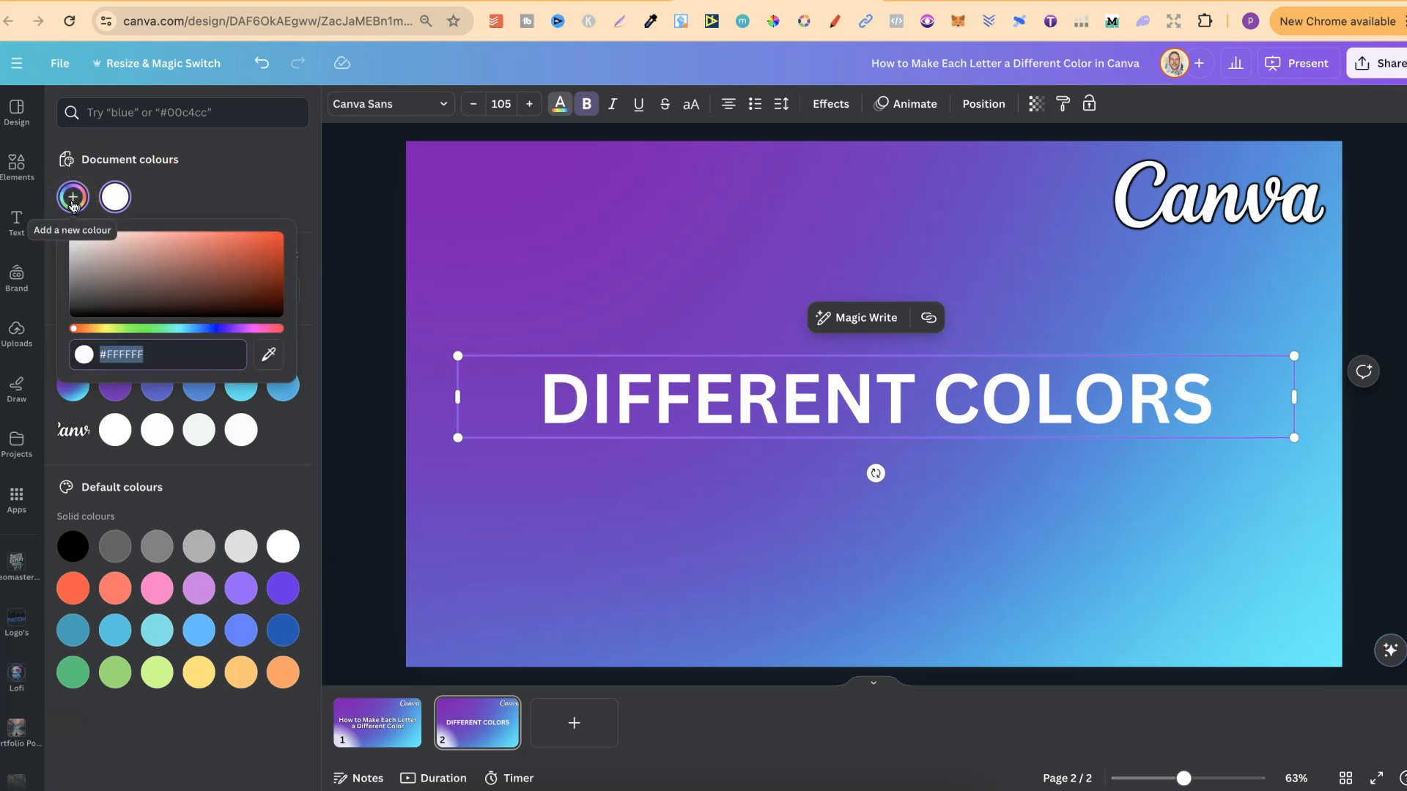
{"action": "left_click", "coordinate": [121, 355]}
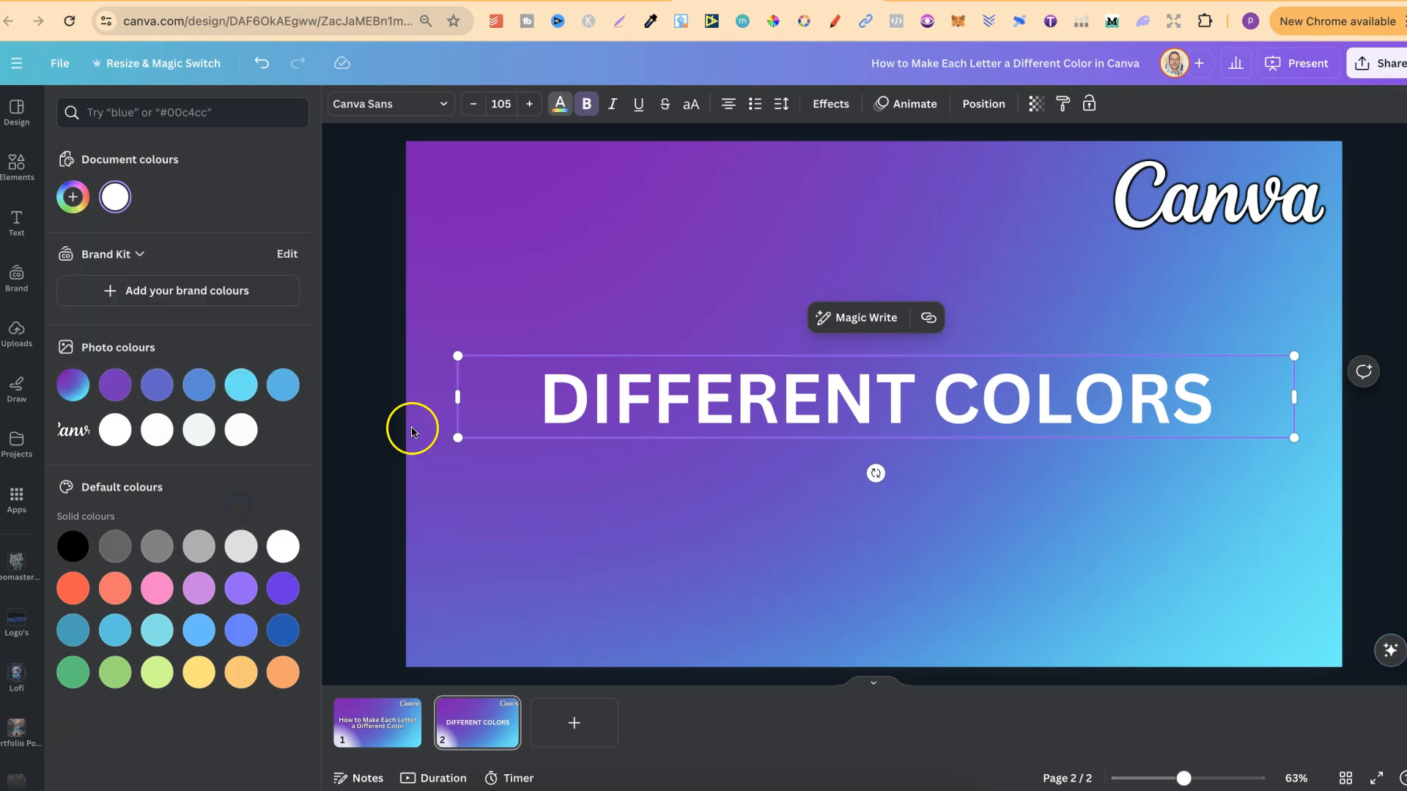
{"action": "double_click", "coordinate": [565, 401]}
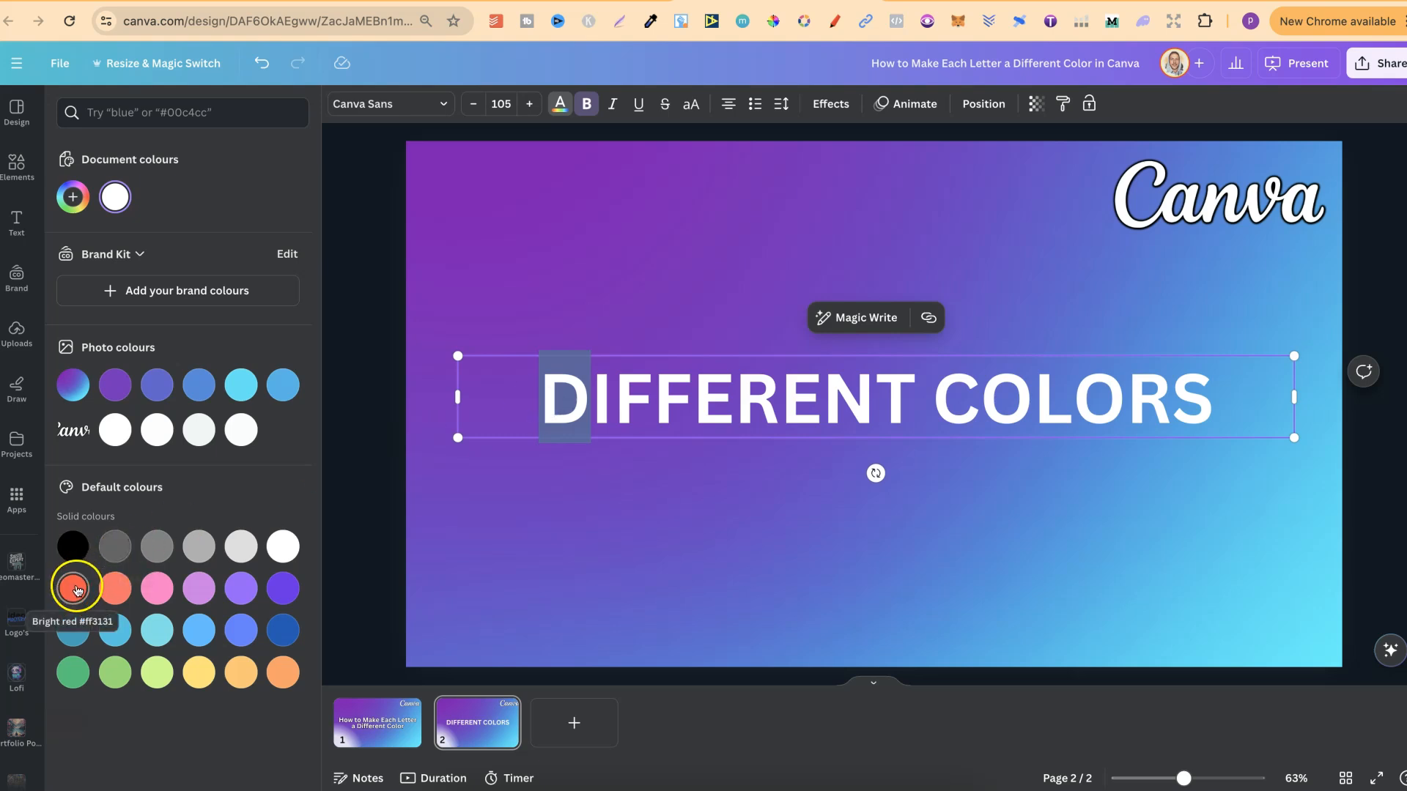
Colour the letters from Default colours: D red, F pink, E magenta, N teal
{"action": "left_click", "coordinate": [72, 588]}
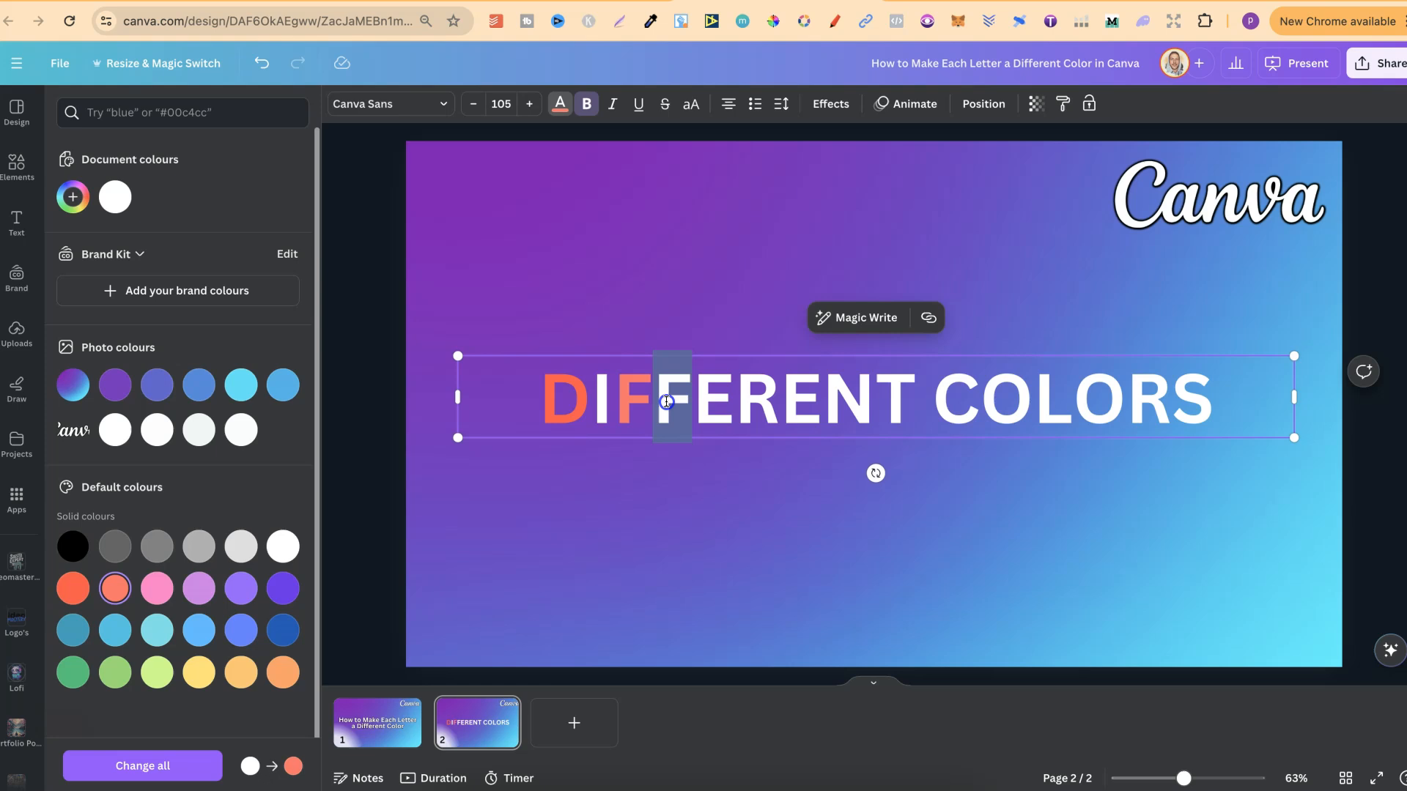
{"action": "left_click", "coordinate": [155, 588]}
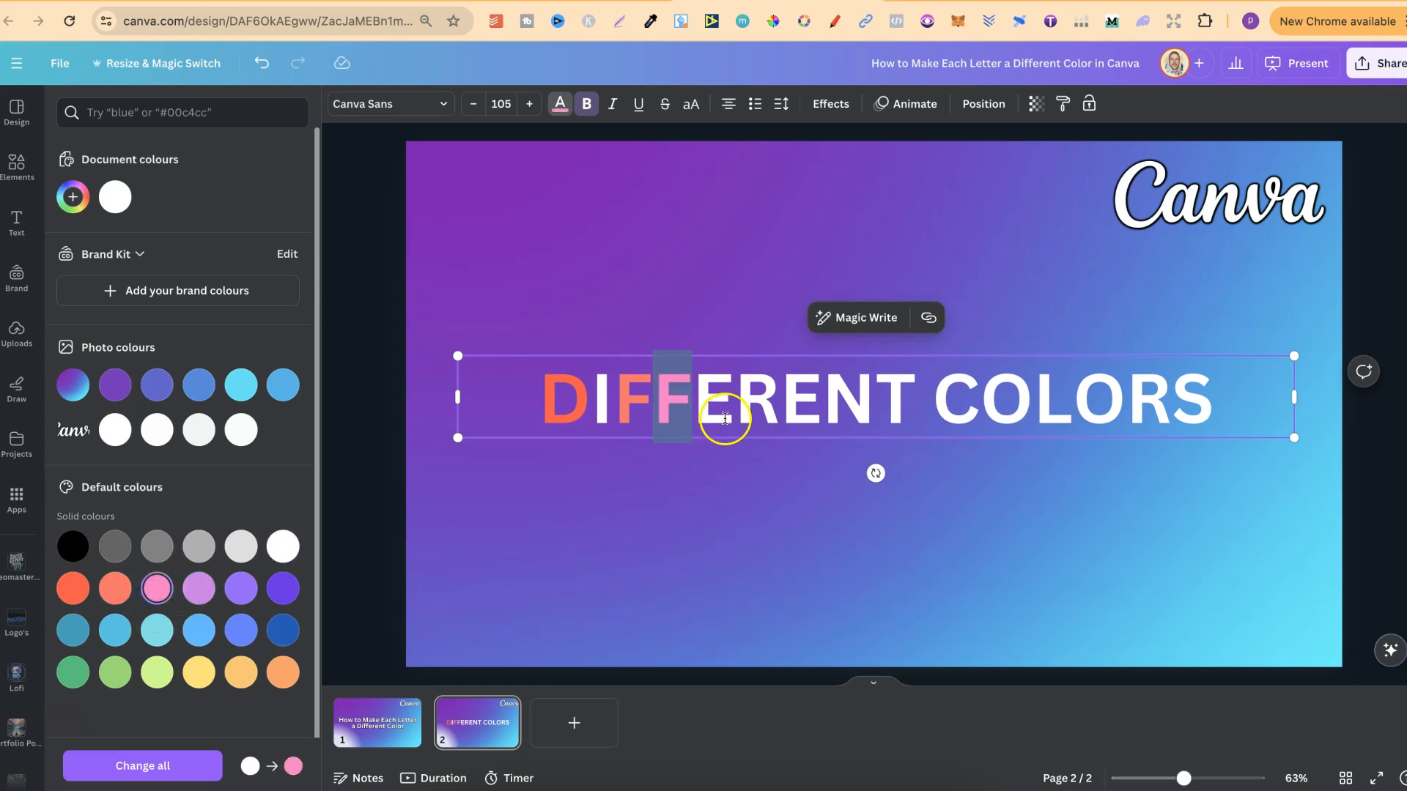
{"action": "mouse_move", "coordinate": [197, 588]}
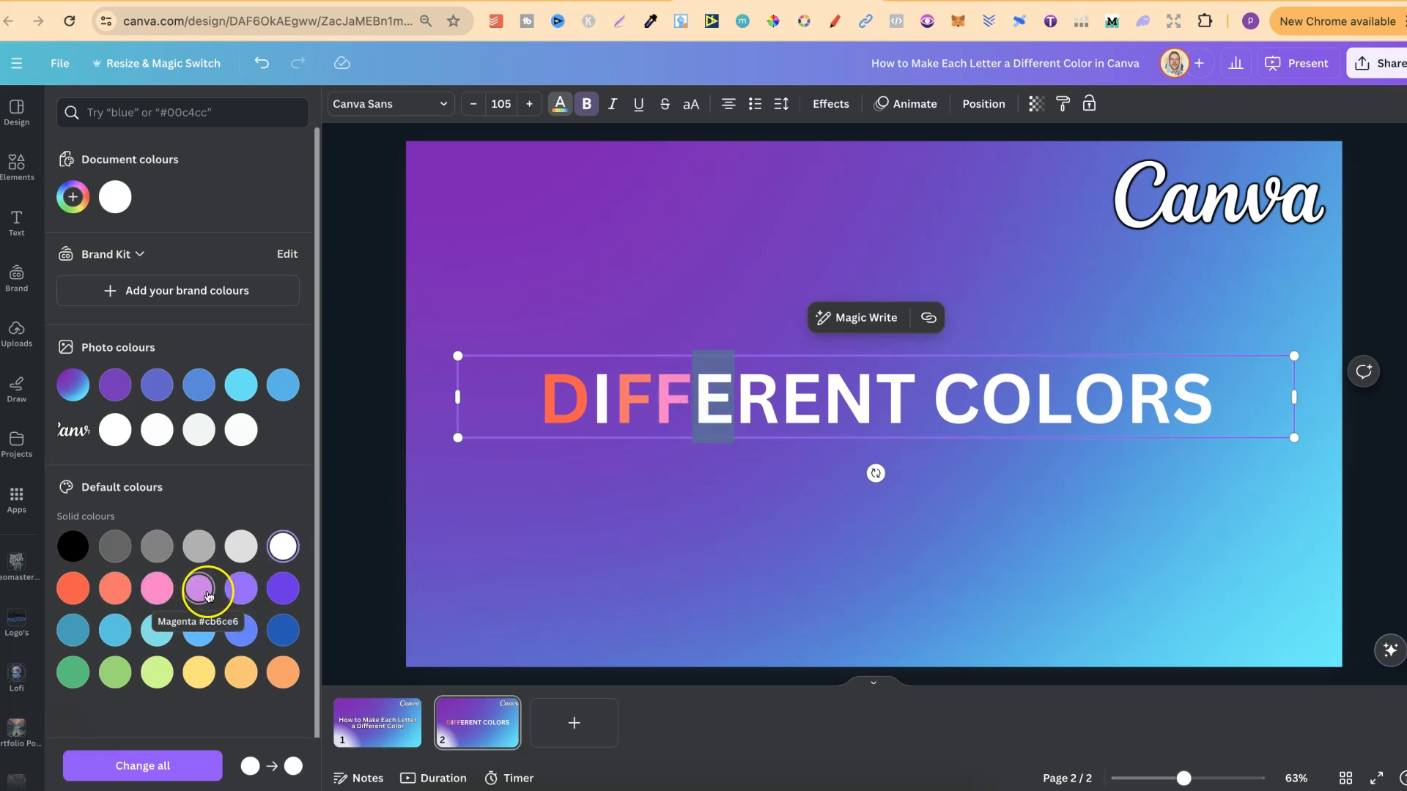
{"action": "left_click", "coordinate": [197, 589]}
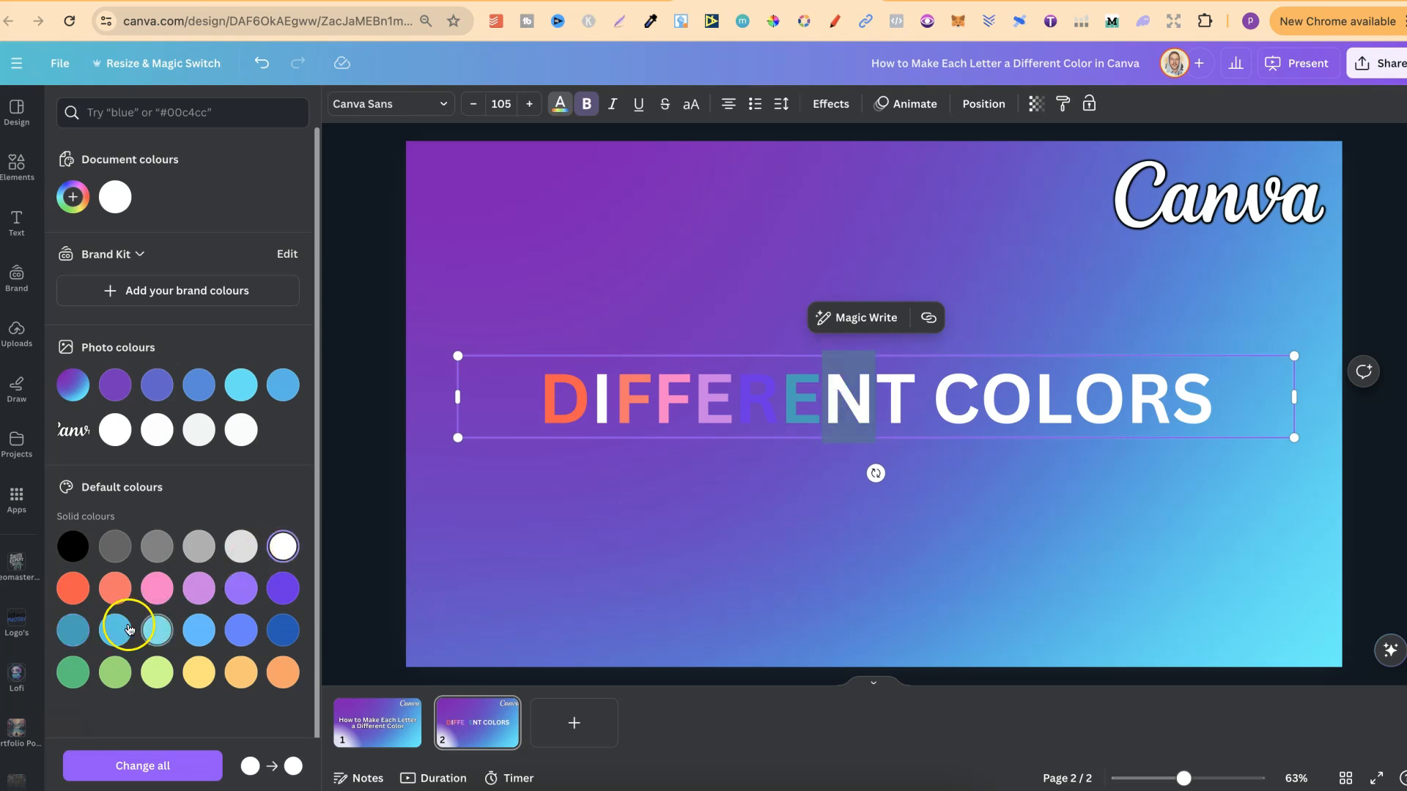
{"action": "left_click", "coordinate": [155, 630]}
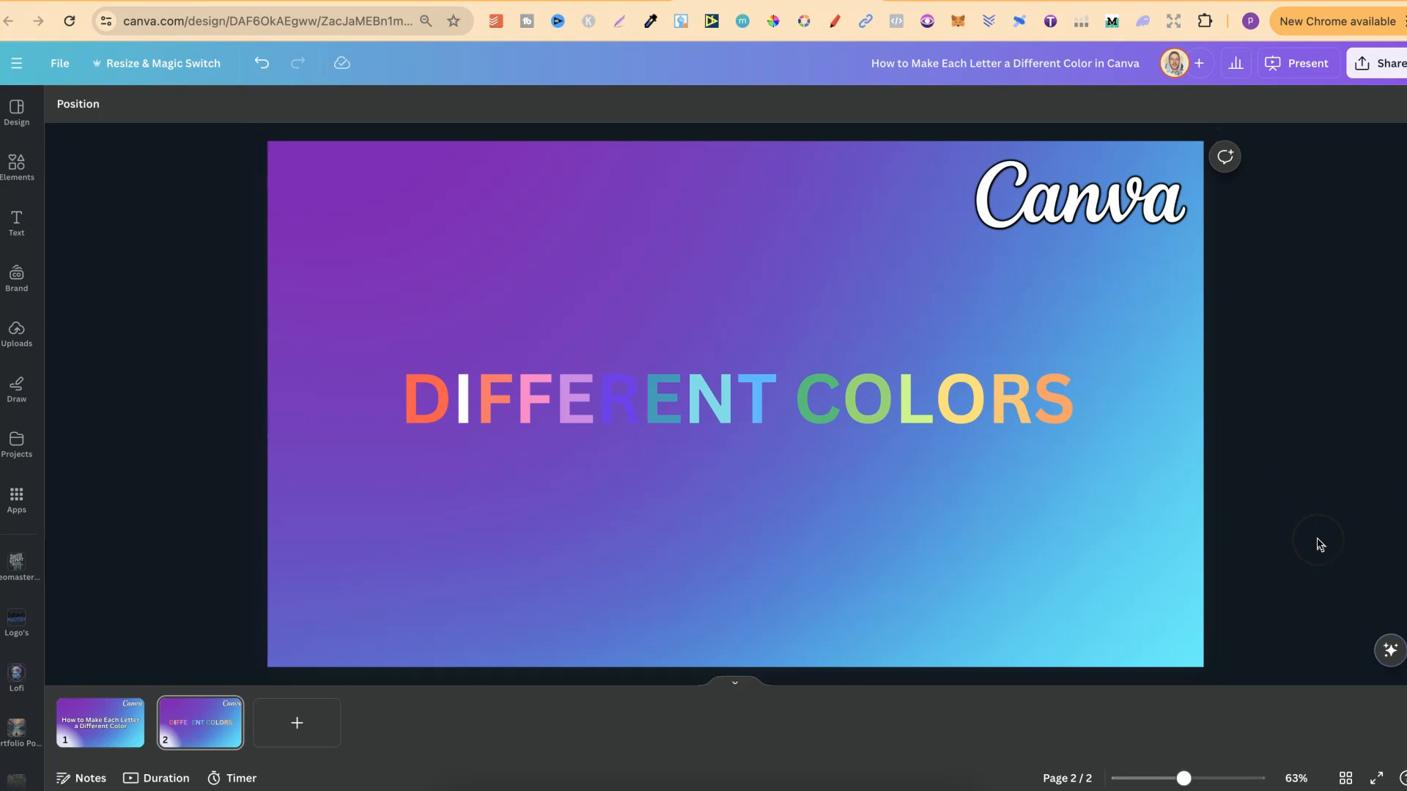
{"action": "mouse_move", "coordinate": [1319, 544]}
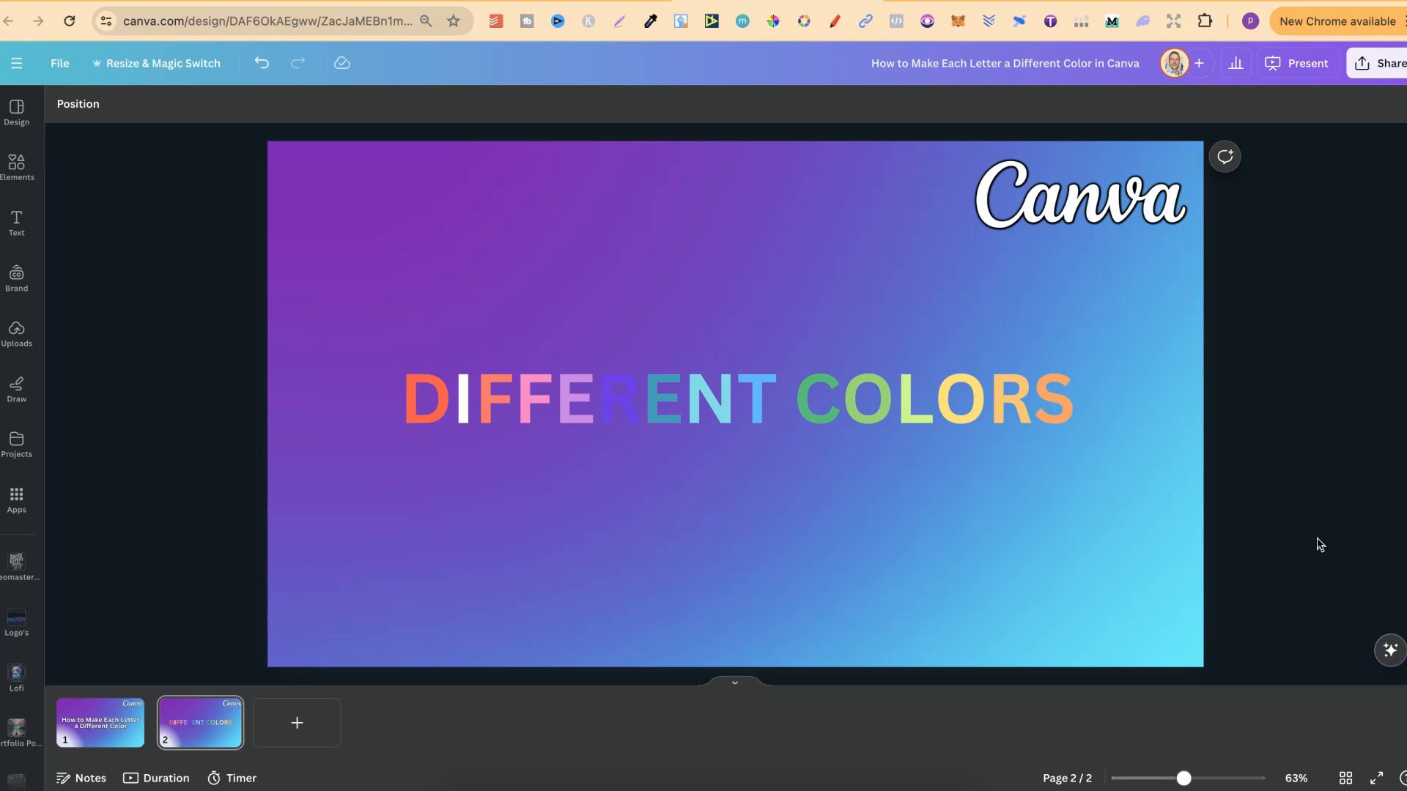